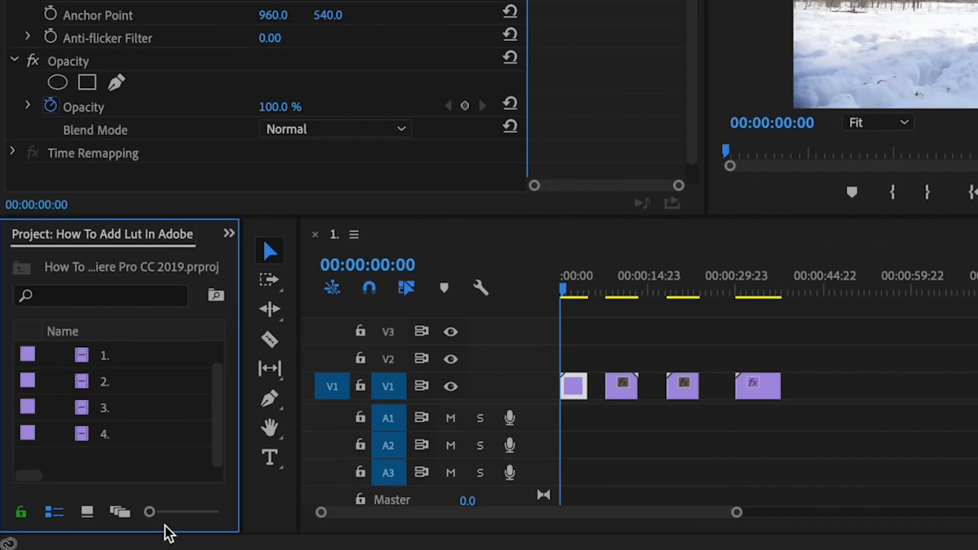
- Create a new 1920×1080 adjustment layer via New Item and confirm its video settings
{"action": "right_click", "coordinate": [168, 533]}
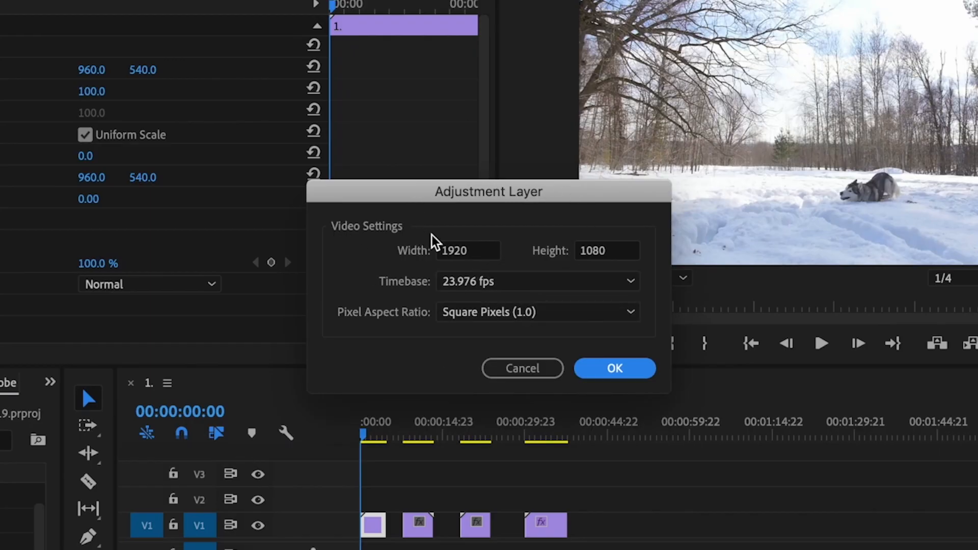
{"action": "left_click", "coordinate": [613, 368]}
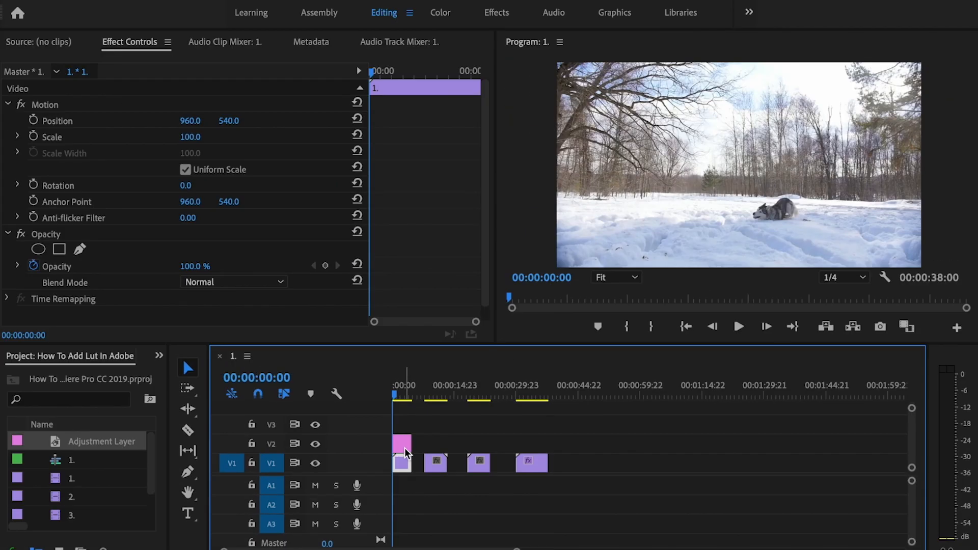
- In the Color workspace, choose Browse… from the Lumetri Creative Look list to load a custom LUT
{"action": "left_click", "coordinate": [401, 443]}
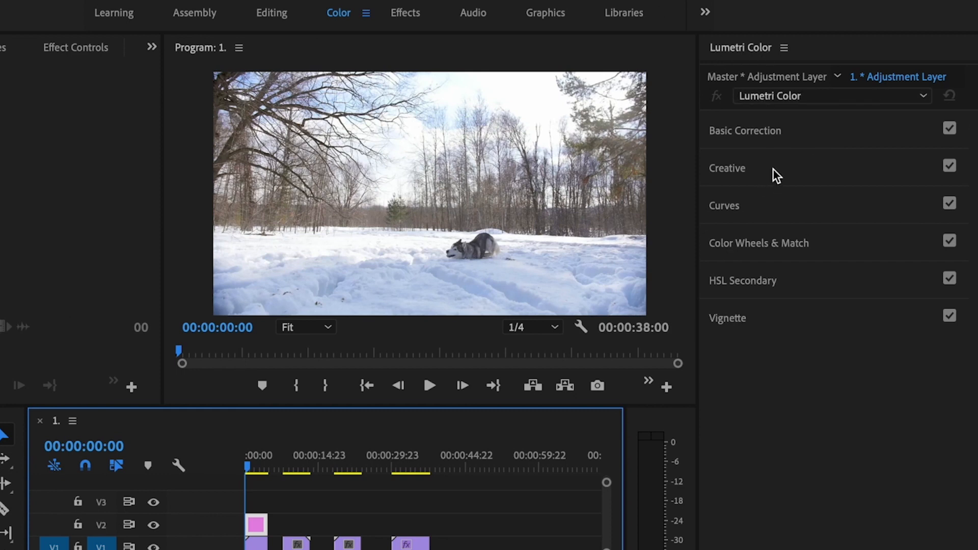
{"action": "left_click", "coordinate": [727, 168]}
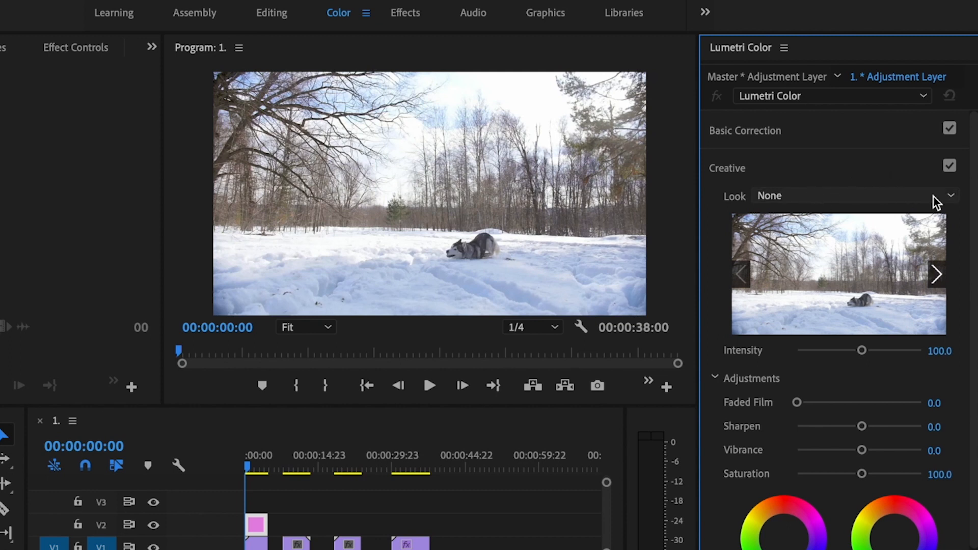
{"action": "left_click", "coordinate": [948, 196]}
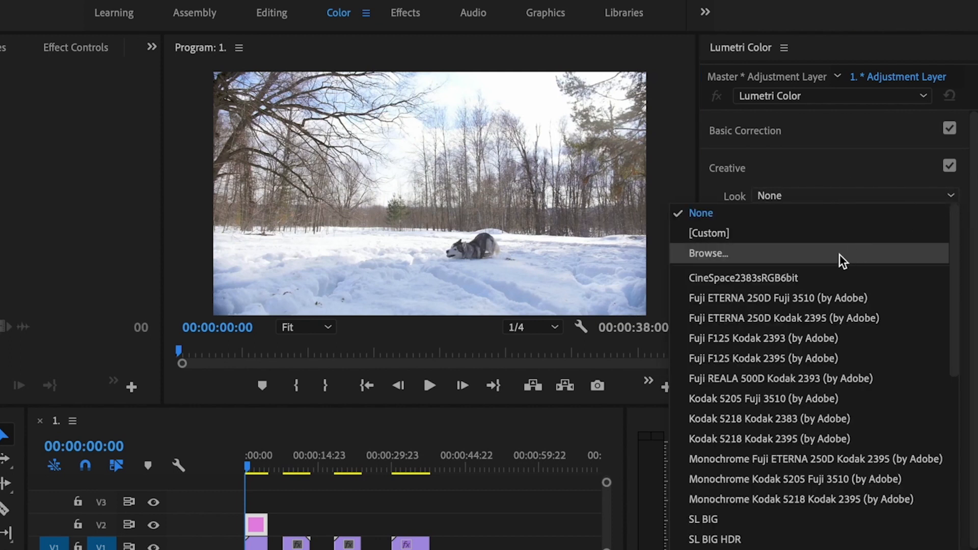
{"action": "left_click", "coordinate": [707, 253]}
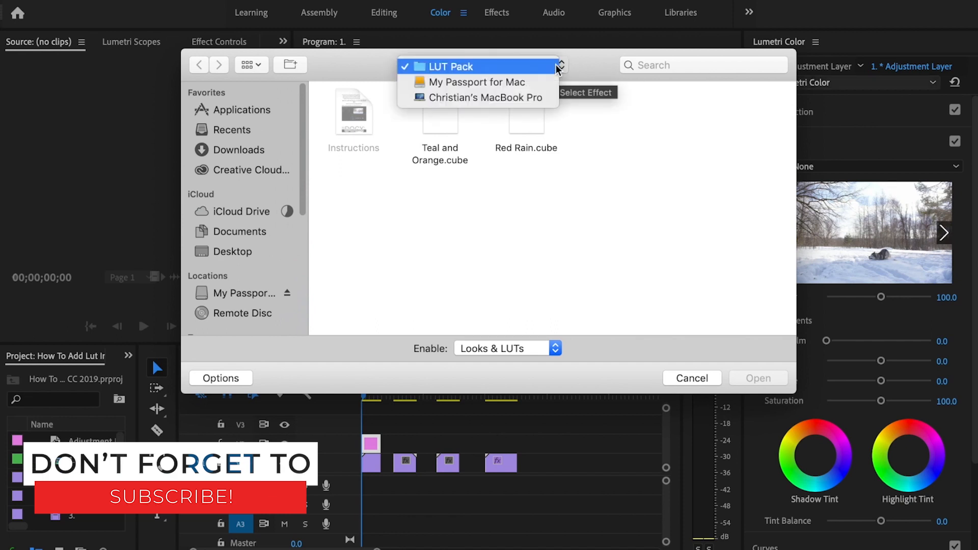
- From the LUT Pack folder on My Passport for Mac, load Red Rain.cube as the creative look
{"action": "left_click", "coordinate": [474, 82]}
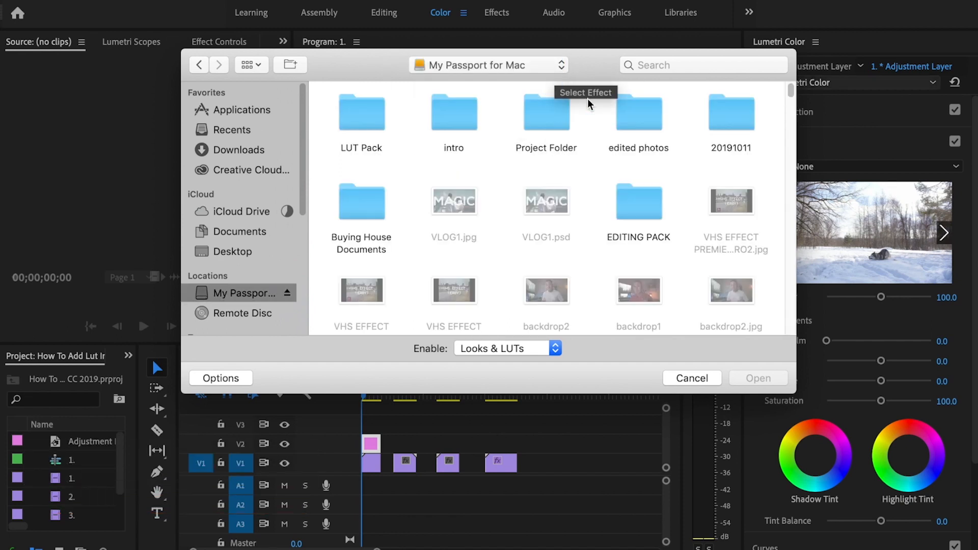
{"action": "mouse_move", "coordinate": [417, 124]}
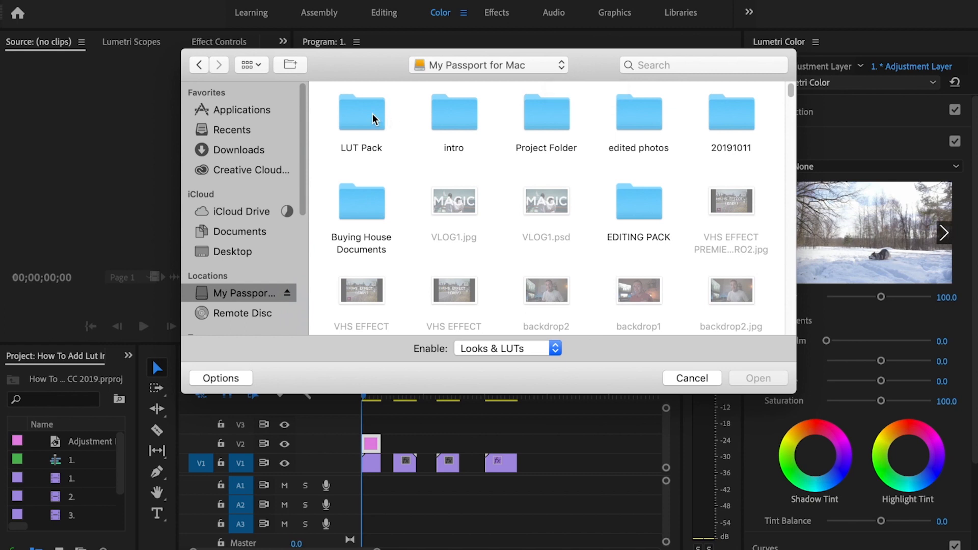
{"action": "double_click", "coordinate": [361, 112]}
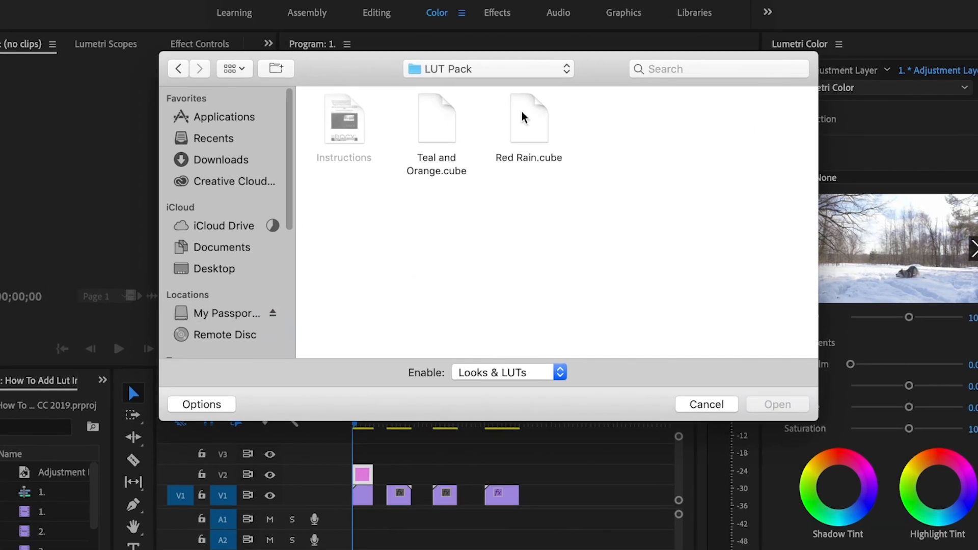
{"action": "left_click", "coordinate": [436, 119]}
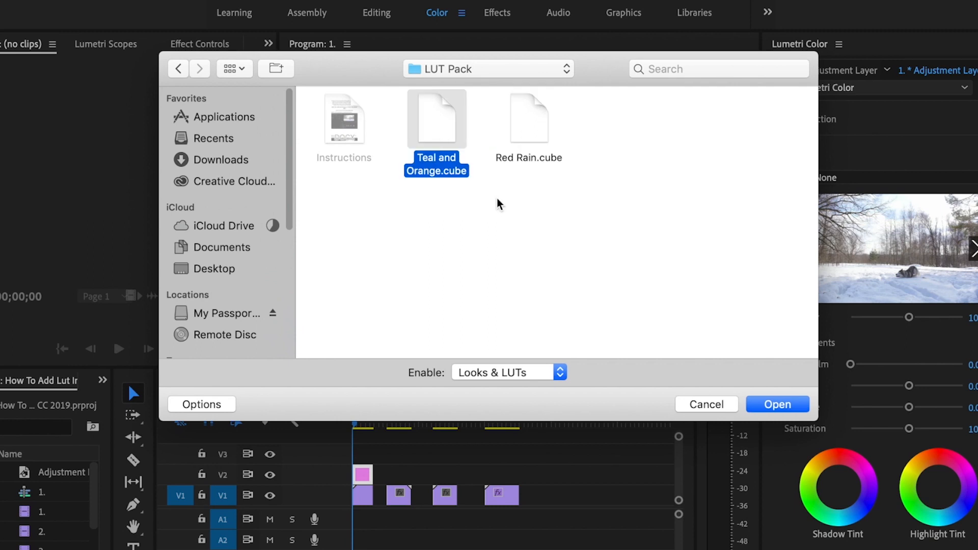
{"action": "left_click", "coordinate": [528, 222]}
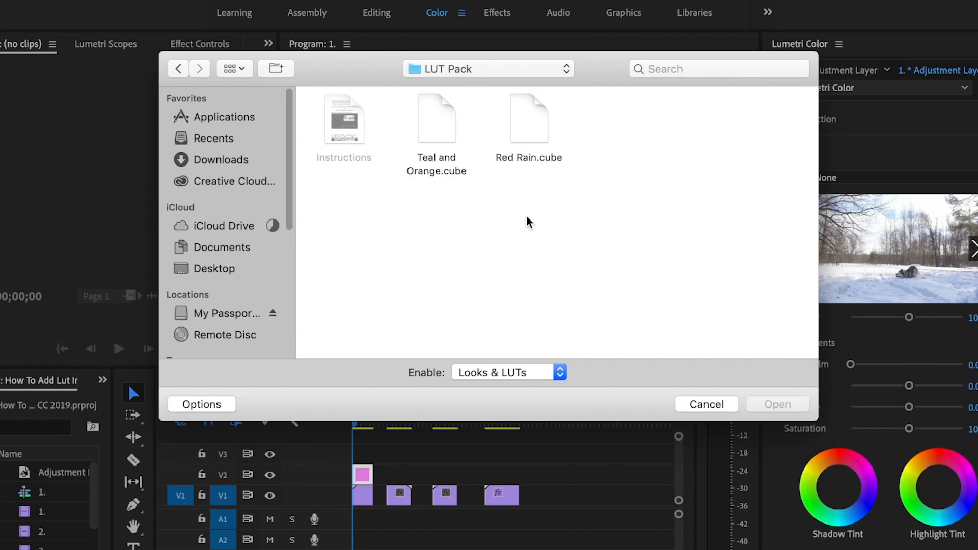
{"action": "left_click", "coordinate": [529, 118]}
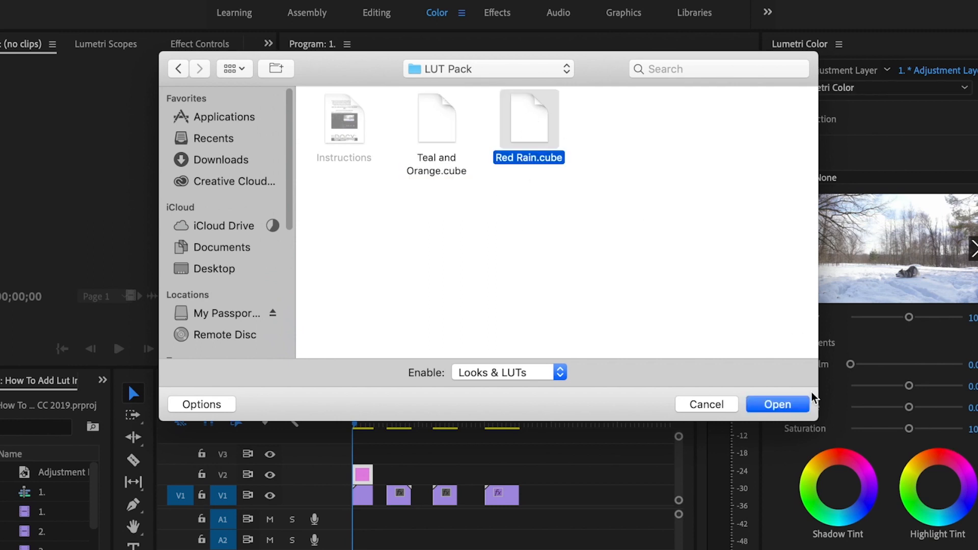
{"action": "left_click", "coordinate": [777, 405]}
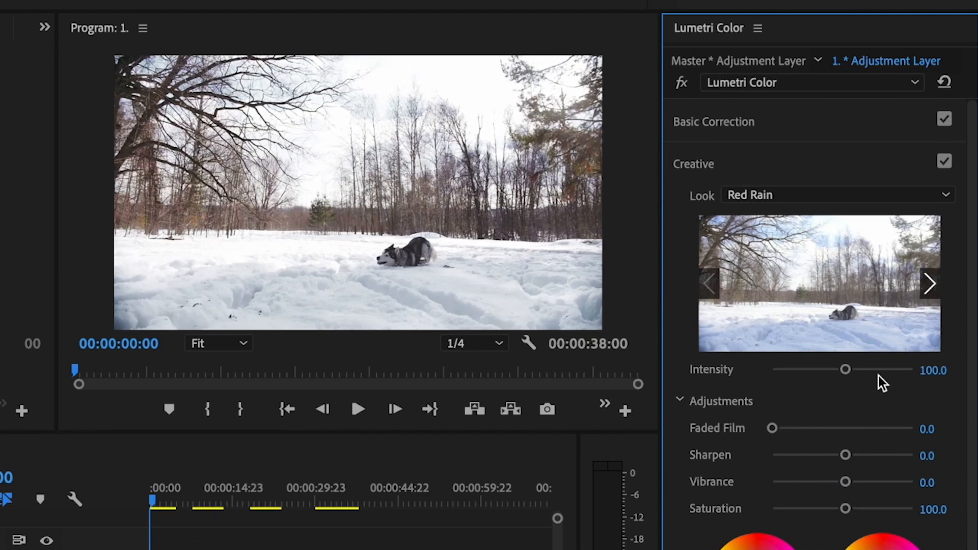
- Adjust the Red Rain look Intensity slider, settling around 71.5
{"action": "left_click_drag", "start_coordinate": [846, 369], "coordinate": [861, 369]}
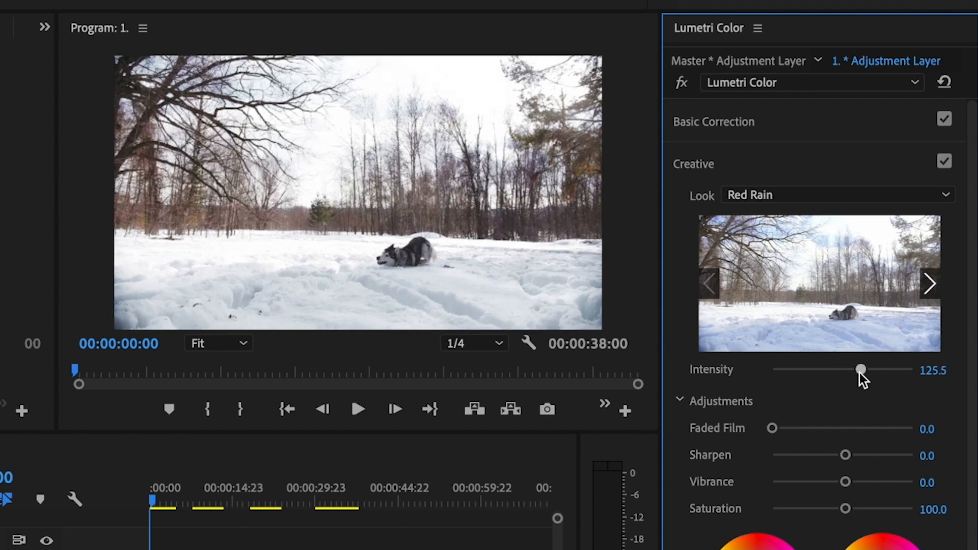
{"action": "left_click_drag", "start_coordinate": [861, 370], "coordinate": [824, 370]}
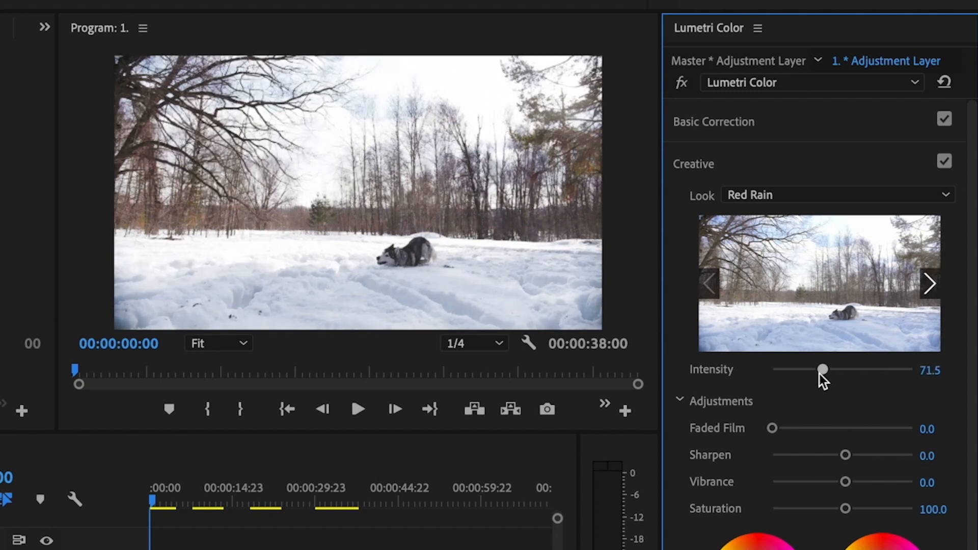
{"action": "left_click_drag", "start_coordinate": [824, 370], "coordinate": [846, 370]}
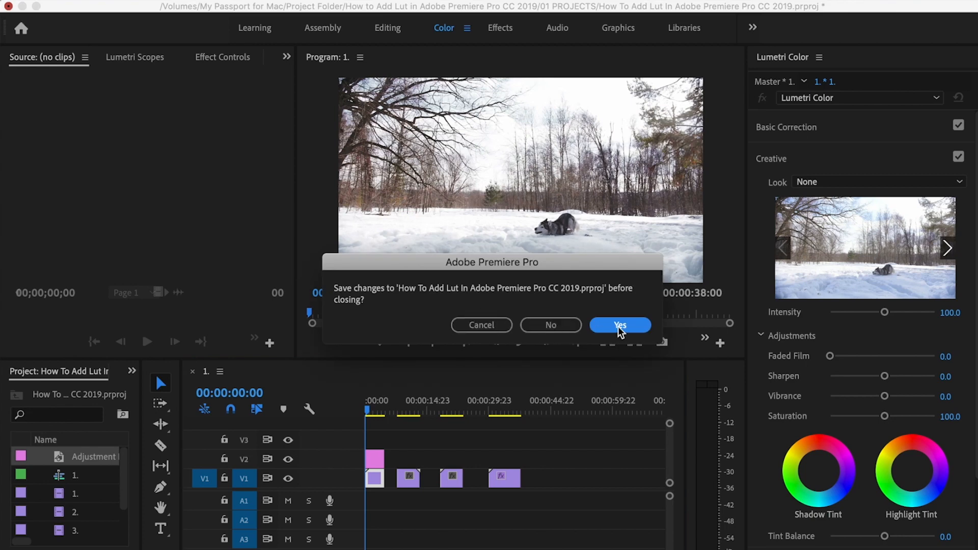
- Save the project changes, then show the Adobe Premiere Pro 2020 app's package contents in Finder
{"action": "left_click", "coordinate": [618, 325]}
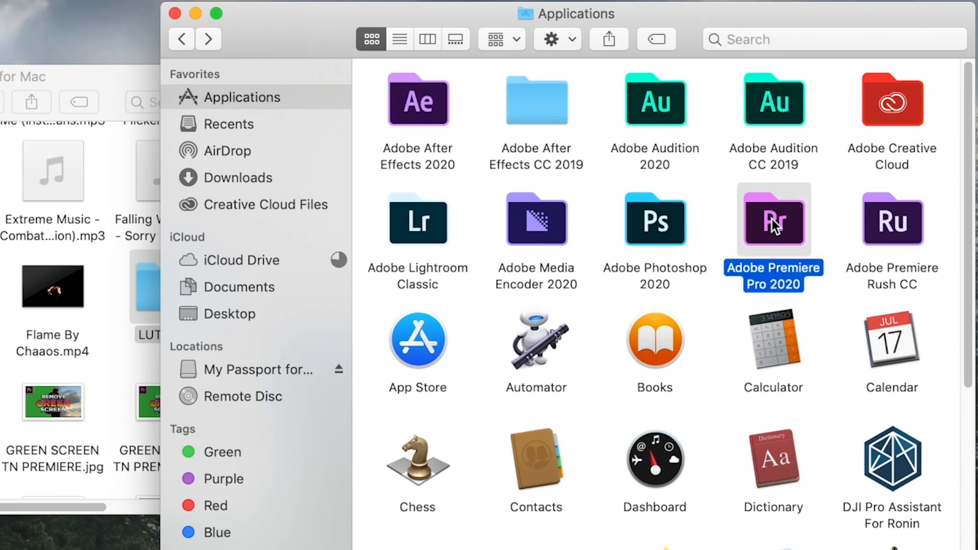
{"action": "double_click", "coordinate": [773, 220]}
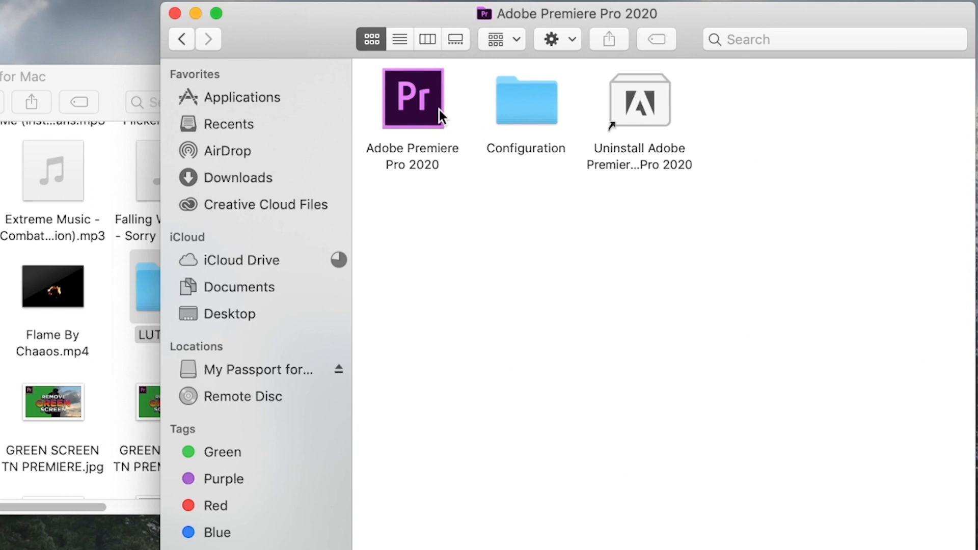
{"action": "left_click", "coordinate": [413, 100]}
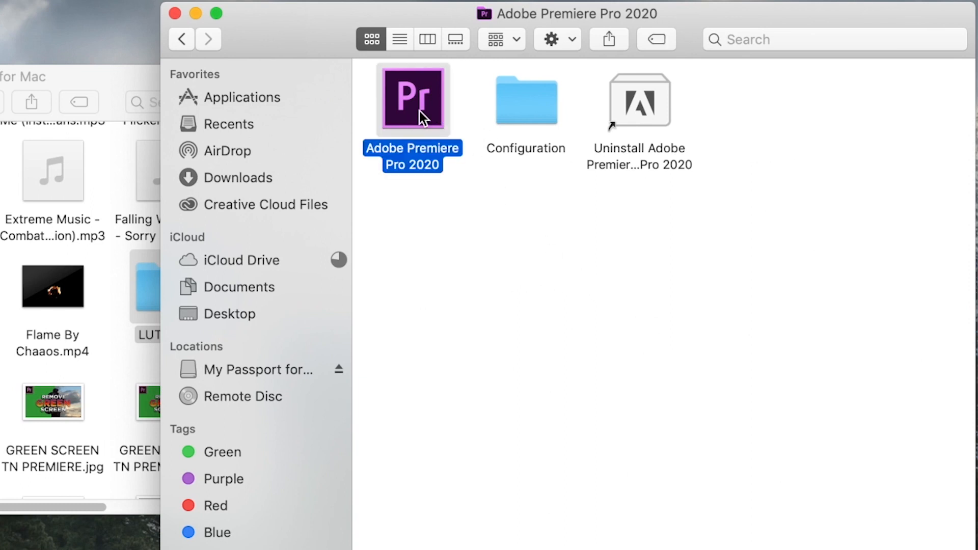
{"action": "right_click", "coordinate": [412, 99]}
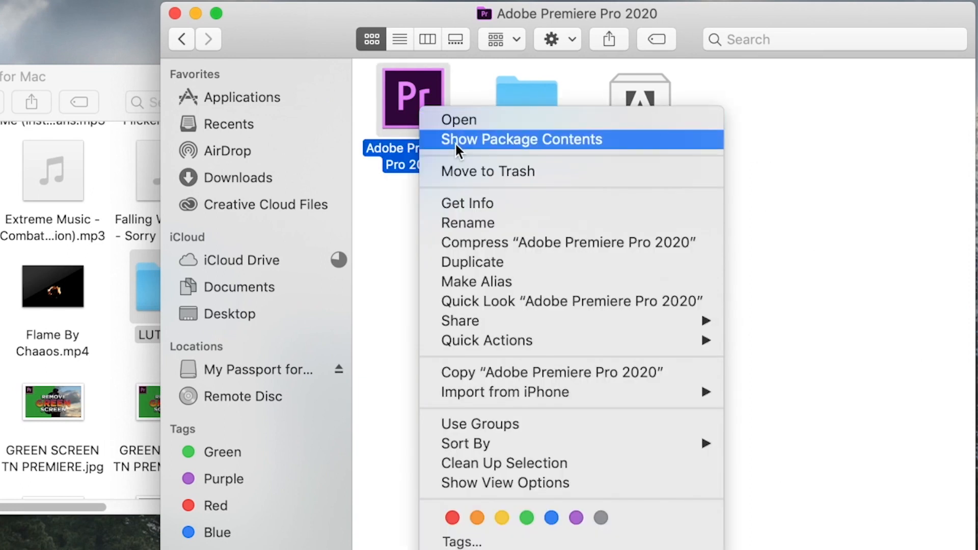
{"action": "left_click", "coordinate": [521, 140]}
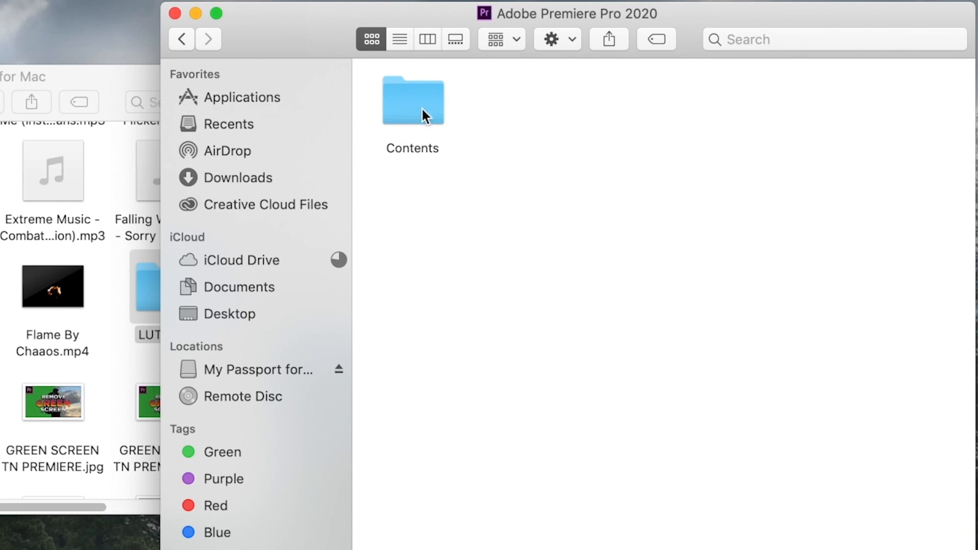
- Navigate Contents > Lumetri > LUTs > Creative inside the Premiere Pro package
{"action": "double_click", "coordinate": [413, 100]}
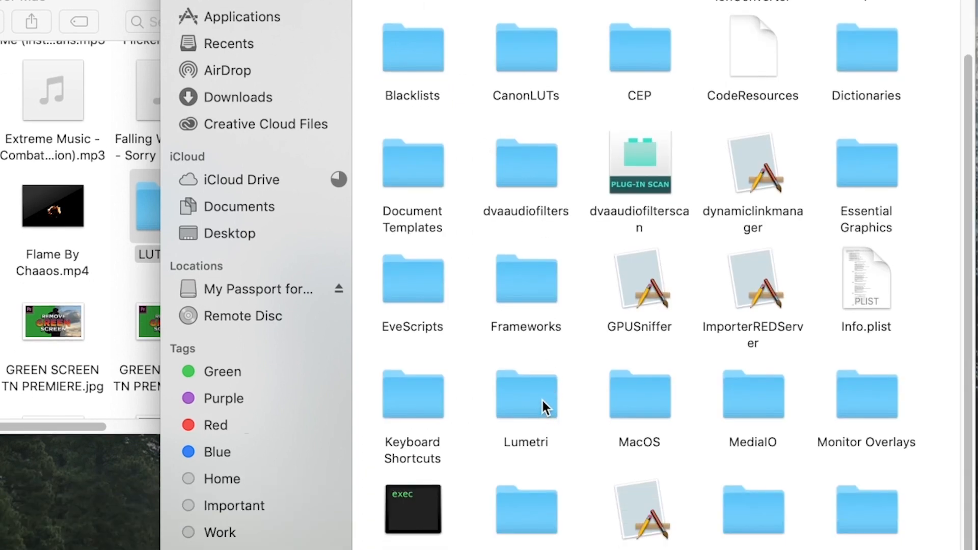
{"action": "double_click", "coordinate": [526, 394]}
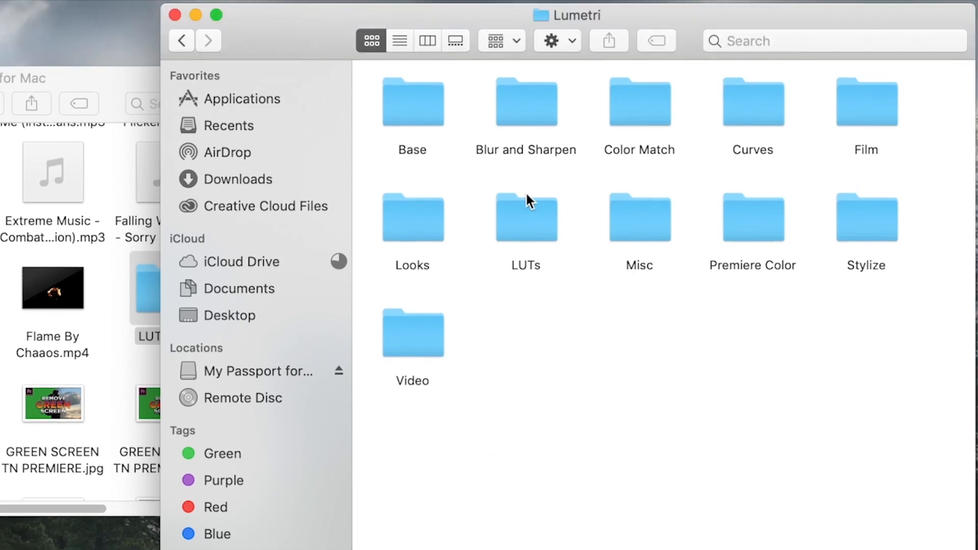
{"action": "double_click", "coordinate": [526, 219]}
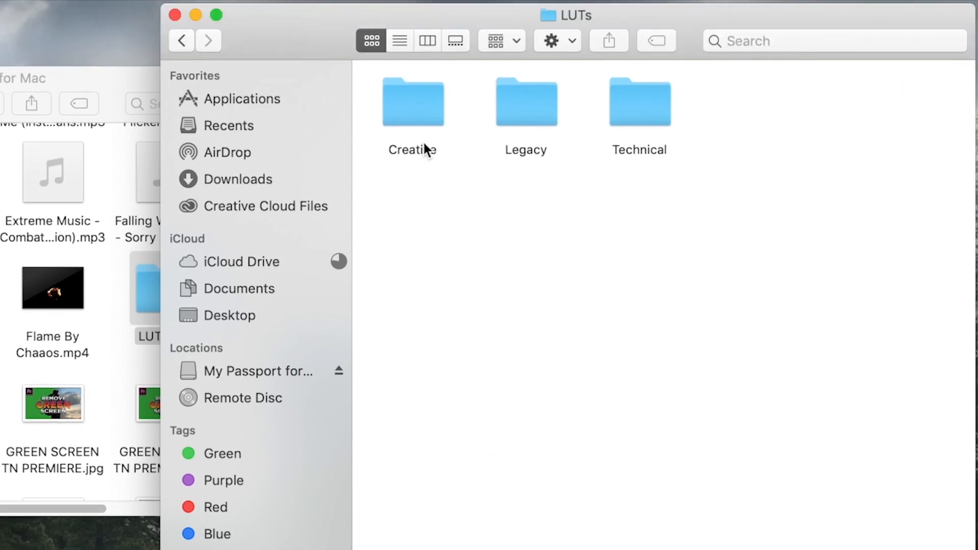
{"action": "double_click", "coordinate": [413, 102]}
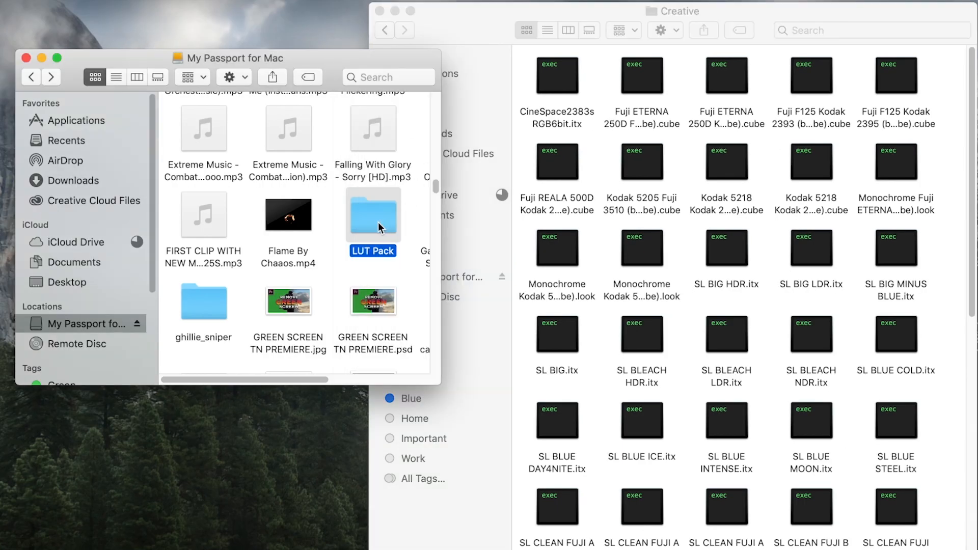
- Bring the LUT Pack files into Premiere's Creative LUT folder and return to Premiere Pro
{"action": "double_click", "coordinate": [373, 215]}
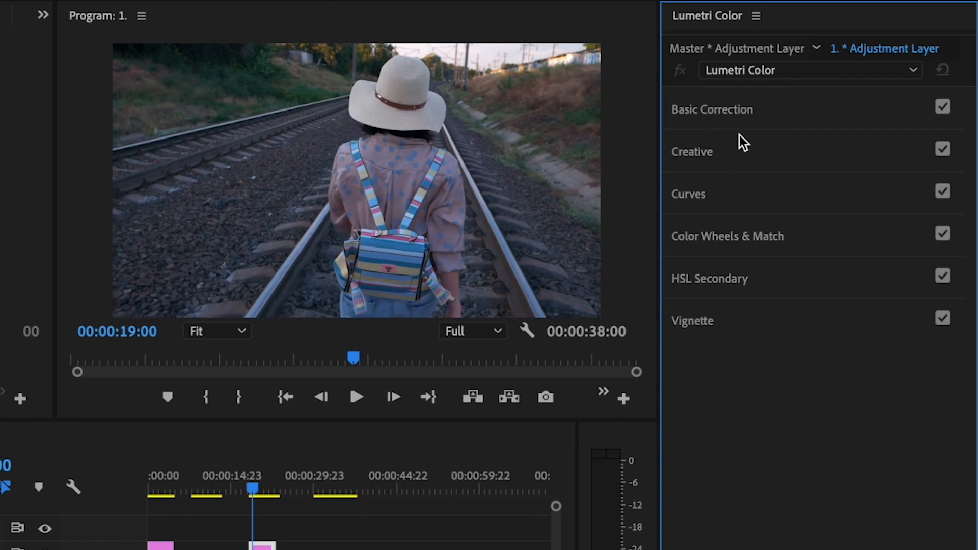
- Choose Red Rain from the built-in Creative looks list for the adjustment layer
{"action": "left_click", "coordinate": [693, 151]}
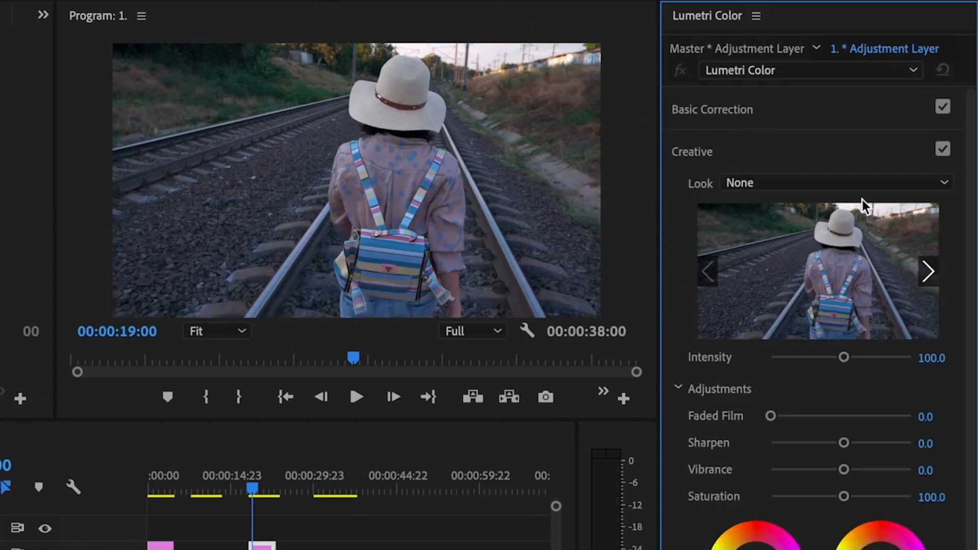
{"action": "left_click", "coordinate": [836, 182]}
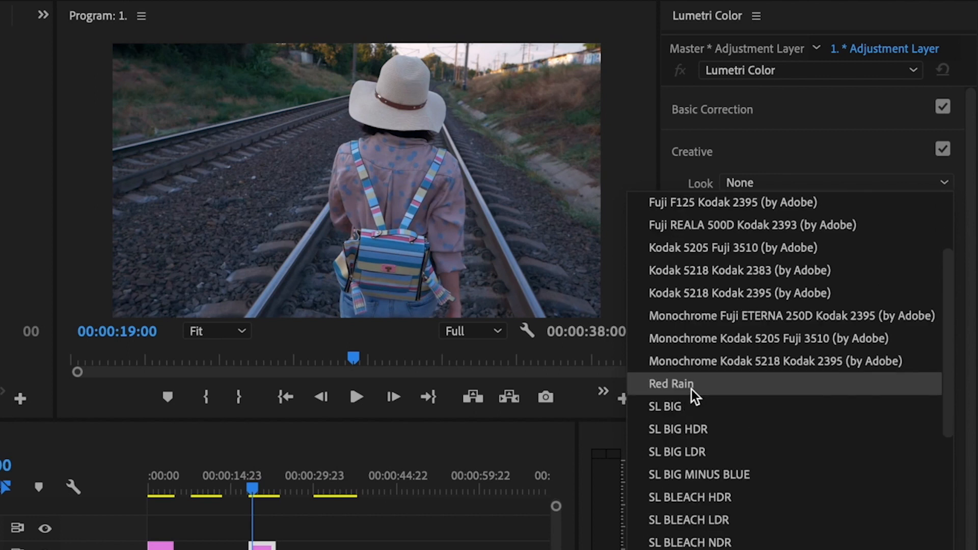
{"action": "mouse_move", "coordinate": [704, 400]}
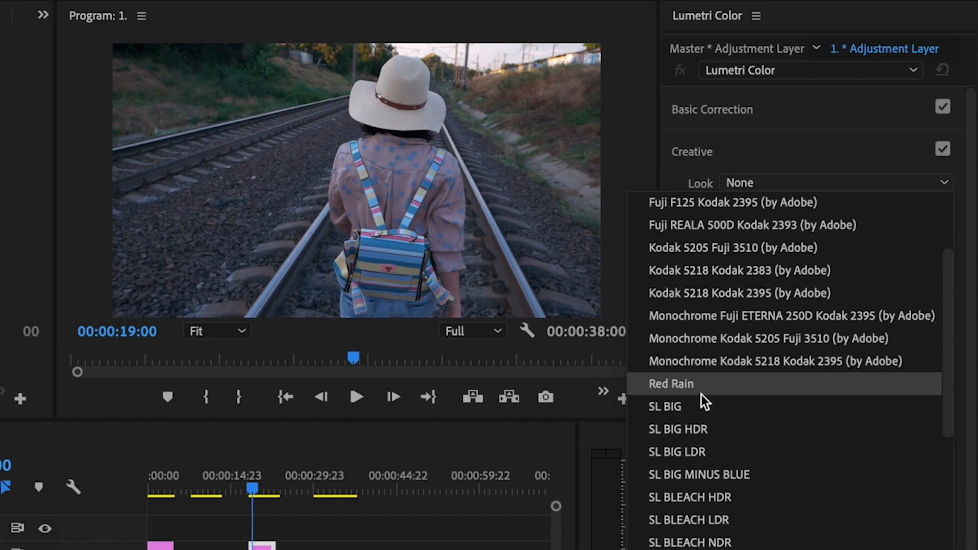
{"action": "scroll", "scroll_direction": "down", "scroll_amount": 3}
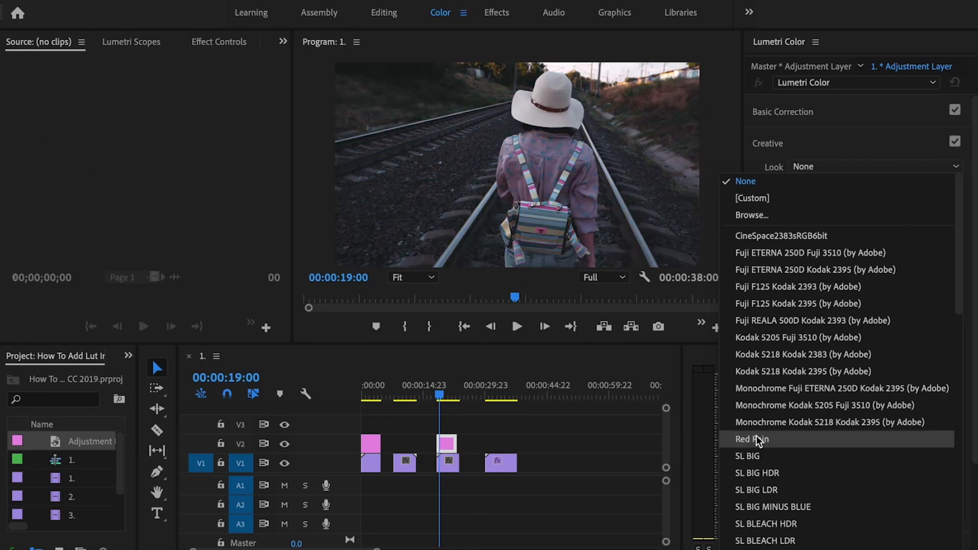
{"action": "left_click", "coordinate": [751, 439]}
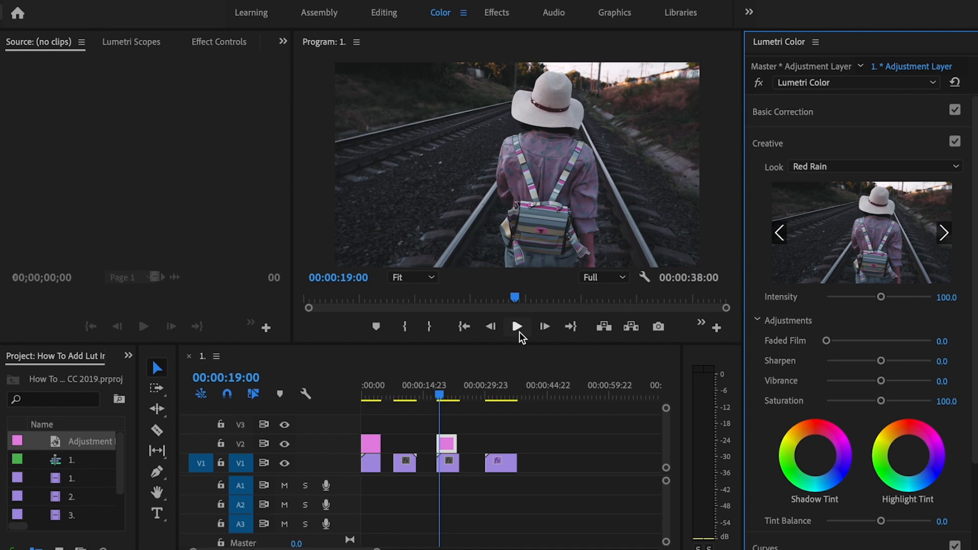
- Play back the graded footage, then select the forest and wedding clips' adjustment layers and show the looks list
{"action": "left_click", "coordinate": [472, 395]}
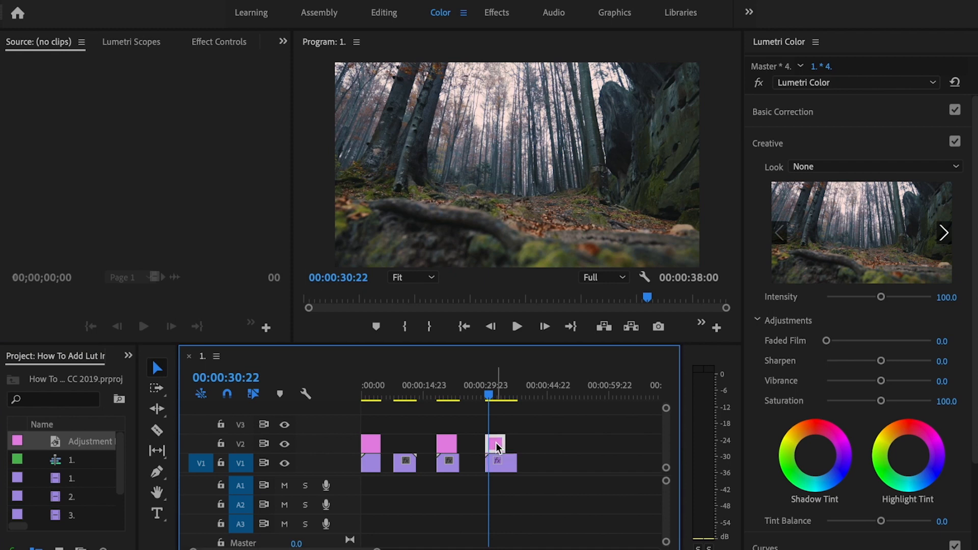
{"action": "left_click", "coordinate": [874, 166]}
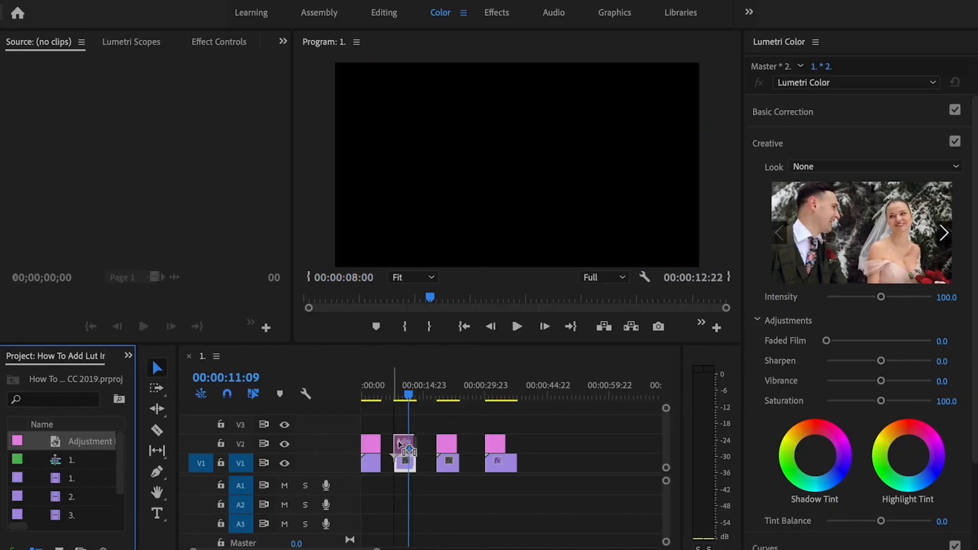
{"action": "left_click", "coordinate": [405, 444]}
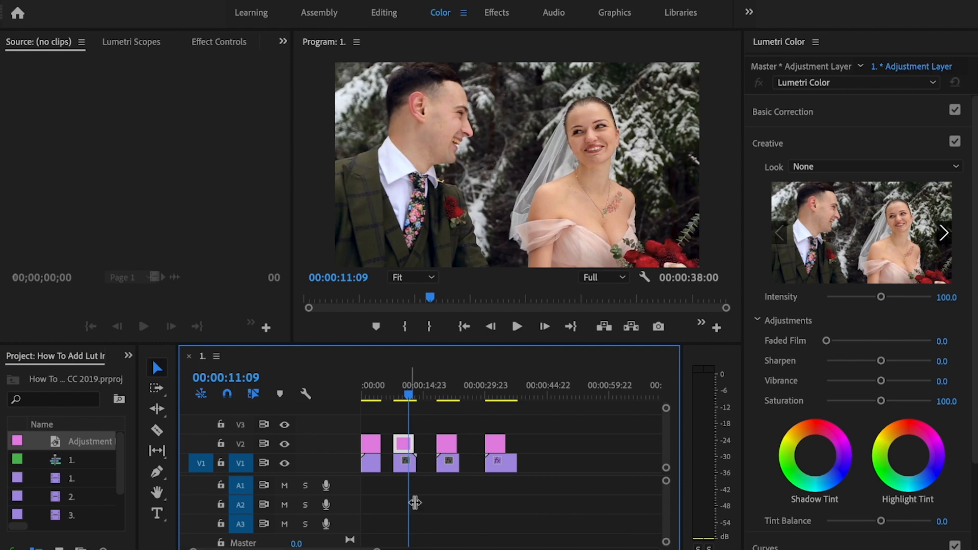
{"action": "left_click", "coordinate": [874, 166]}
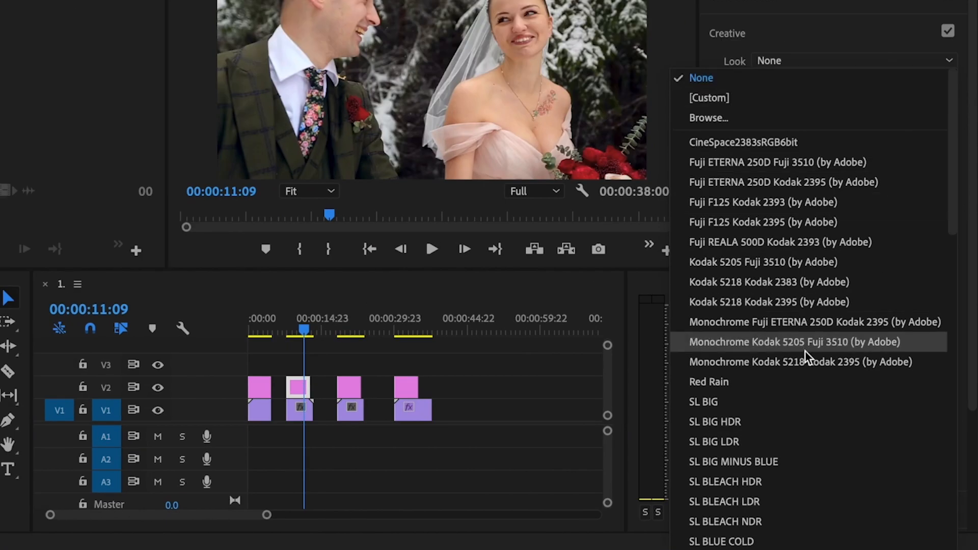